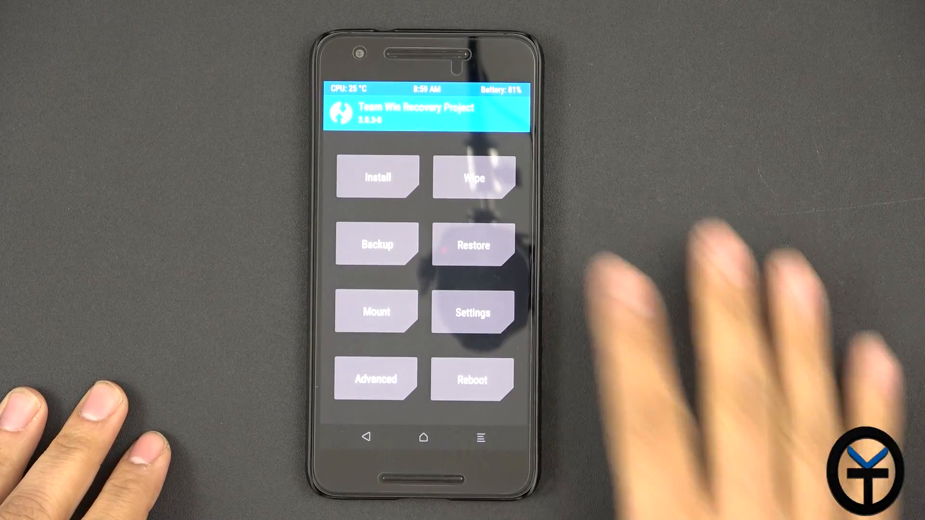
- Check TWRP's Wipe options, return to the main menu, and open the Install screen
click(473, 177)
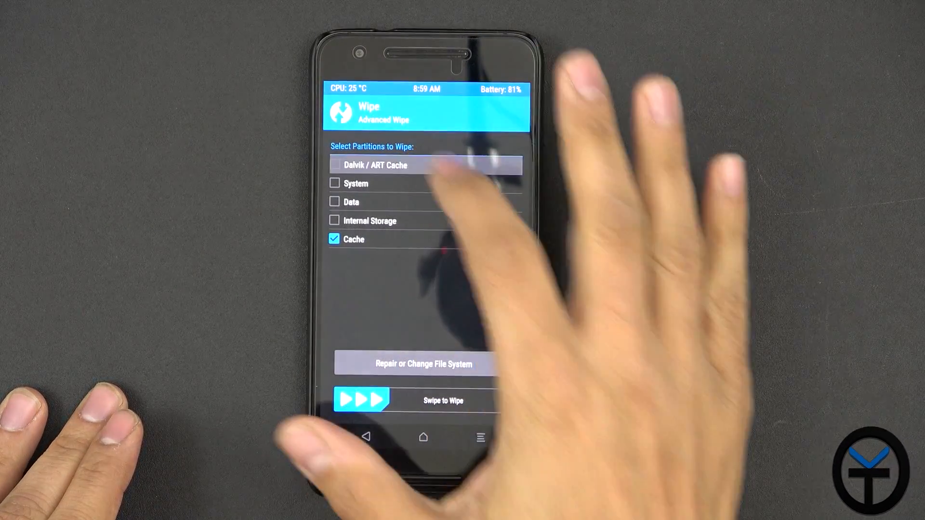
click(334, 164)
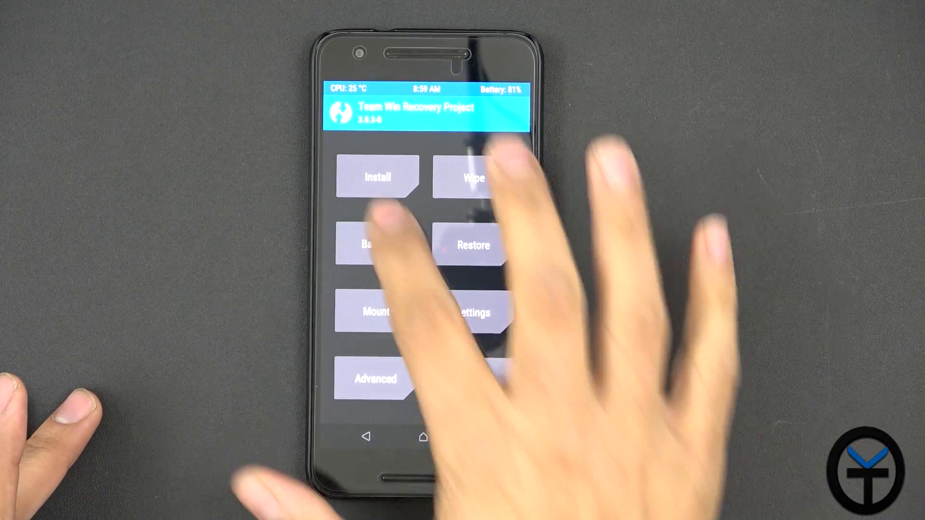
click(378, 177)
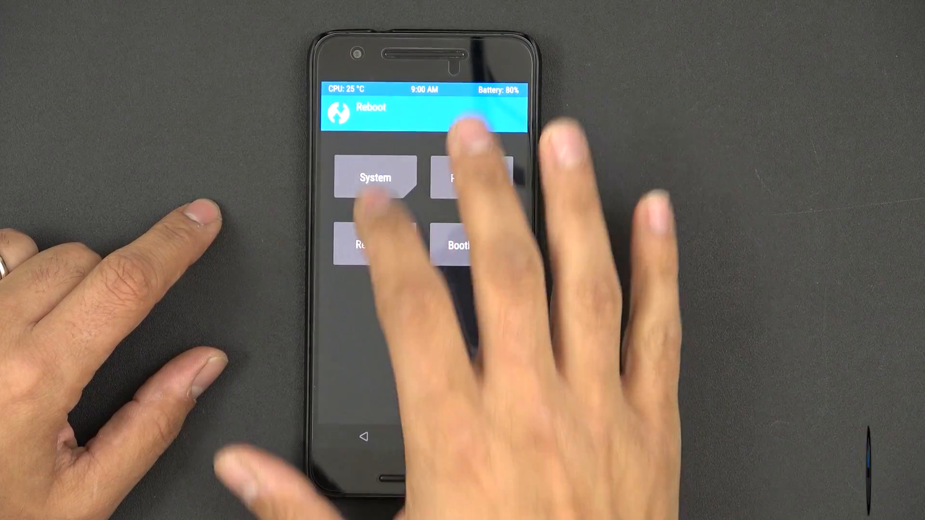
click(376, 178)
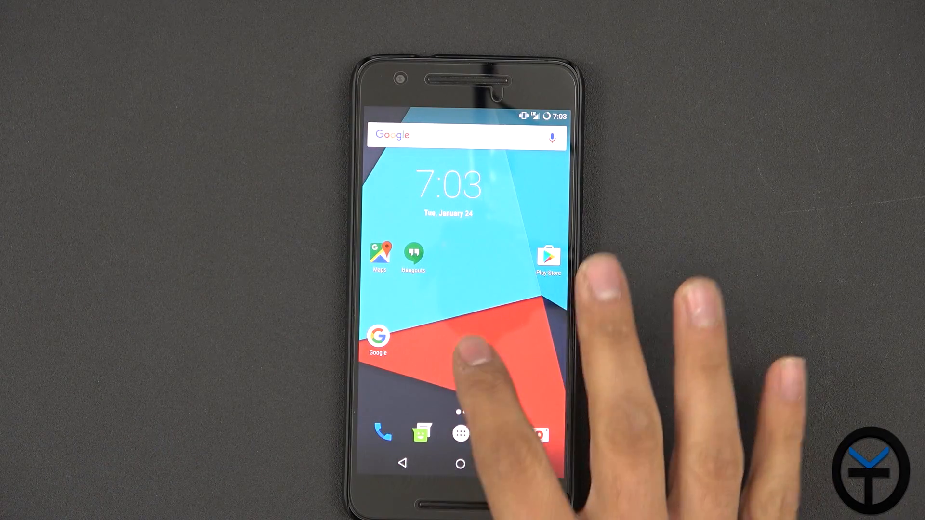
- Scroll the app drawer to Speedtest and view its 46.31 download / 5.05 upload result
click(466, 354)
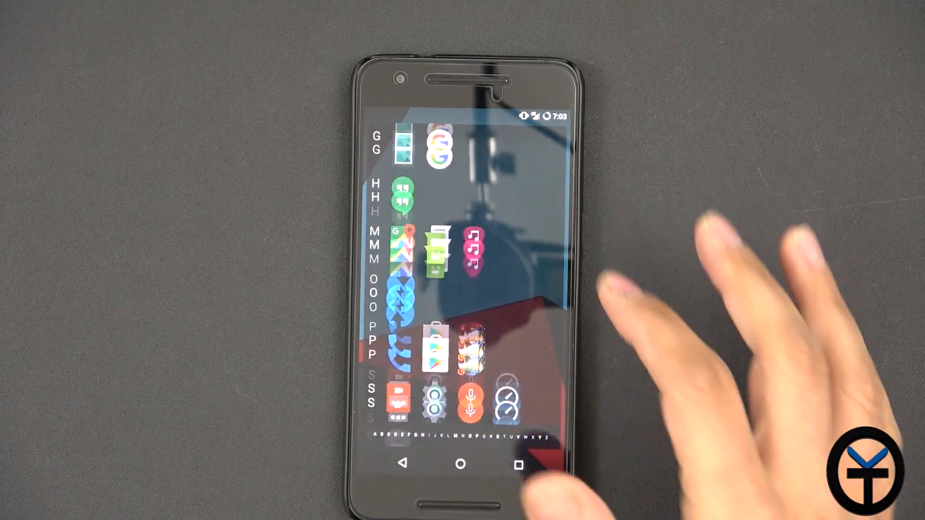
scroll(down, 3)
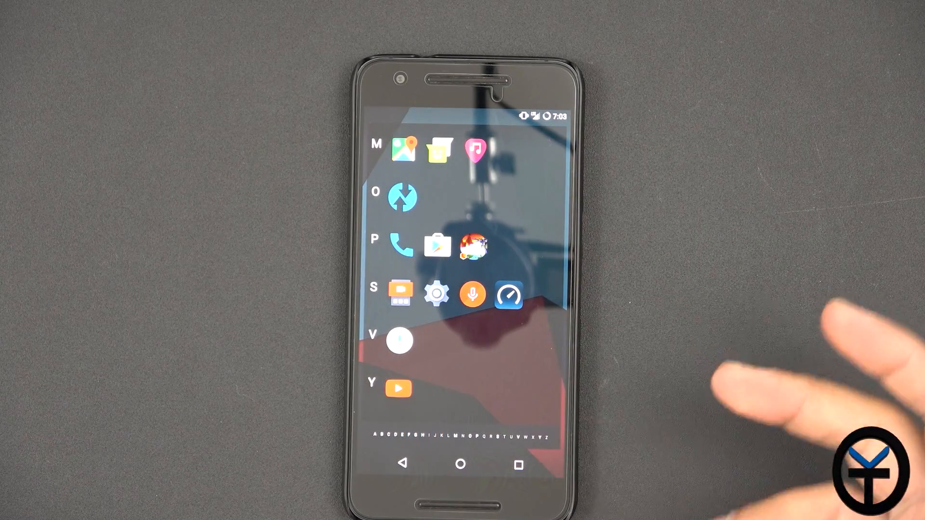
click(509, 294)
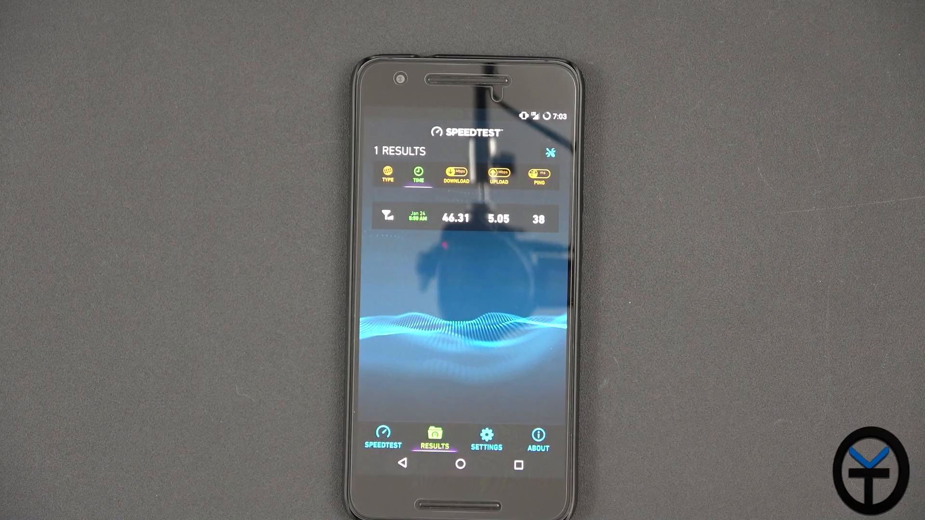
- Leave Speedtest for the camera app's photo settings list
click(461, 465)
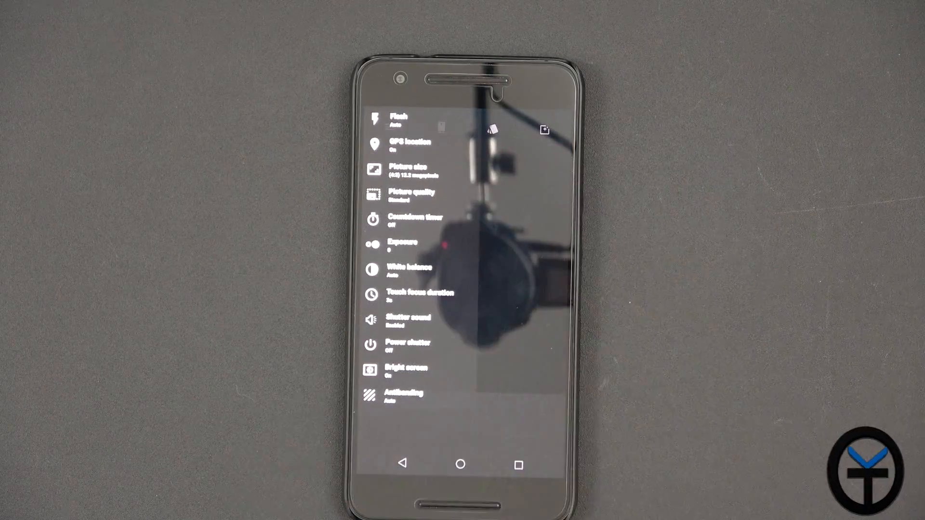
- Close the photo settings, review the video quality choices, then exit the camera
click(408, 171)
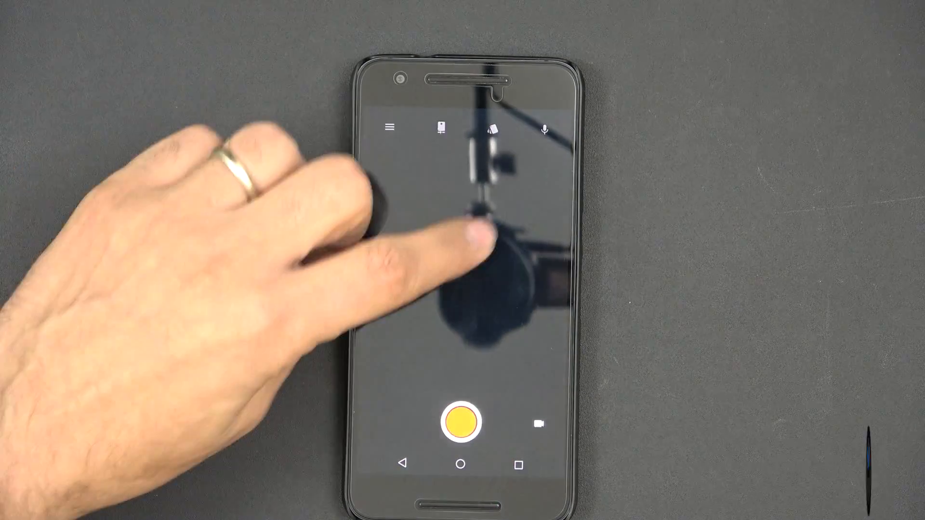
click(390, 127)
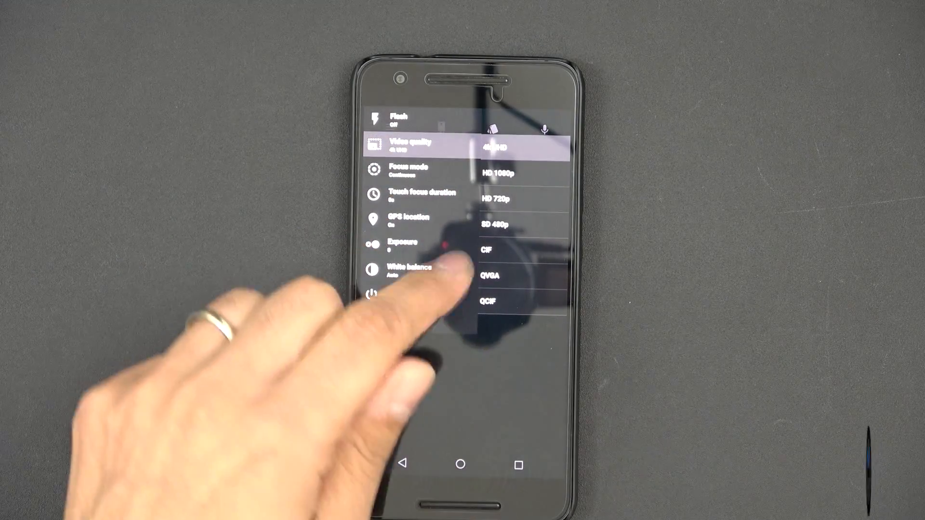
click(486, 147)
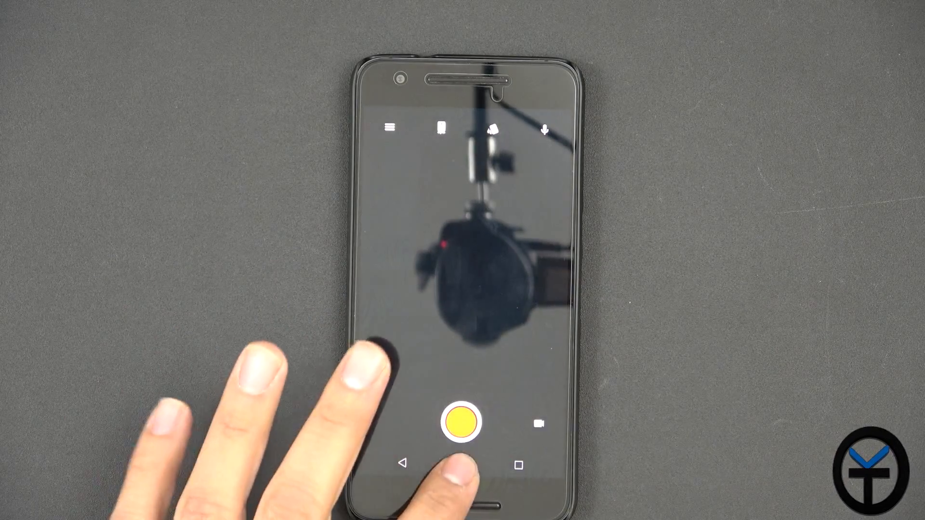
click(460, 464)
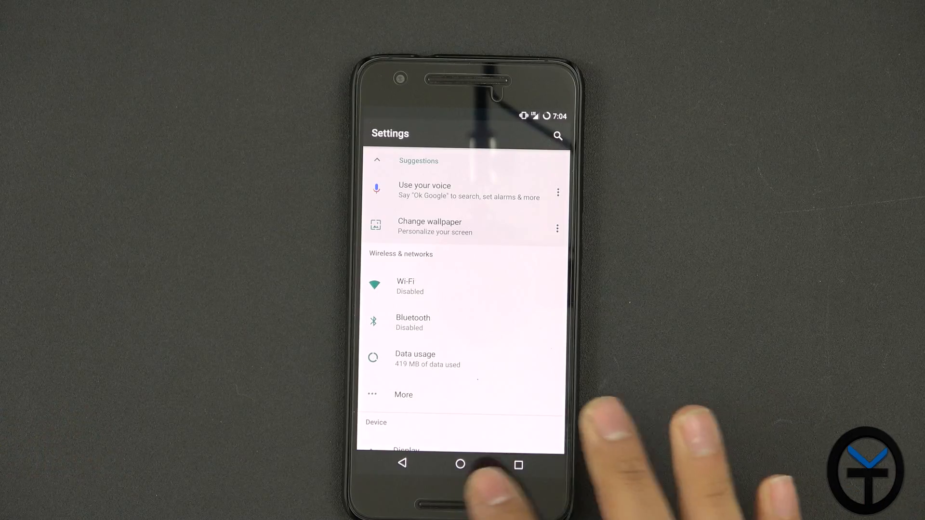
- Go to the home screen and bring up the alphabetical app drawer
click(461, 465)
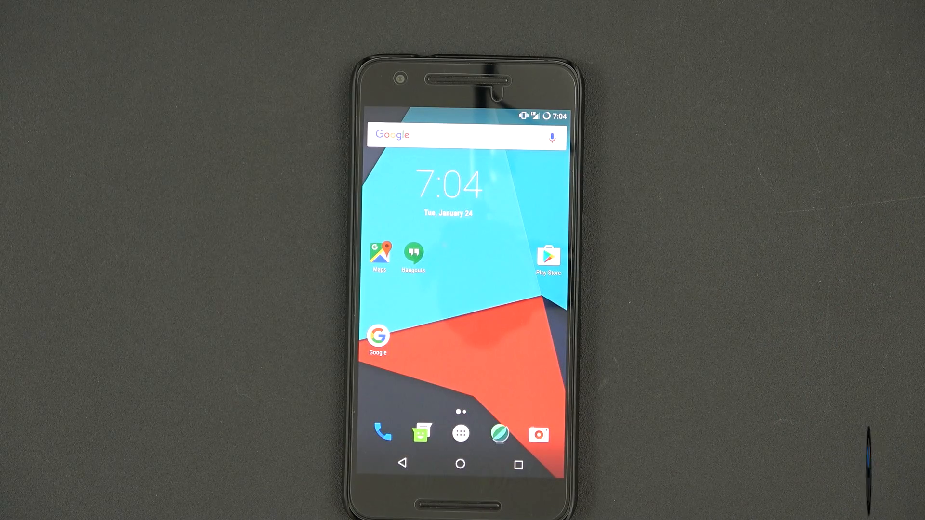
click(460, 434)
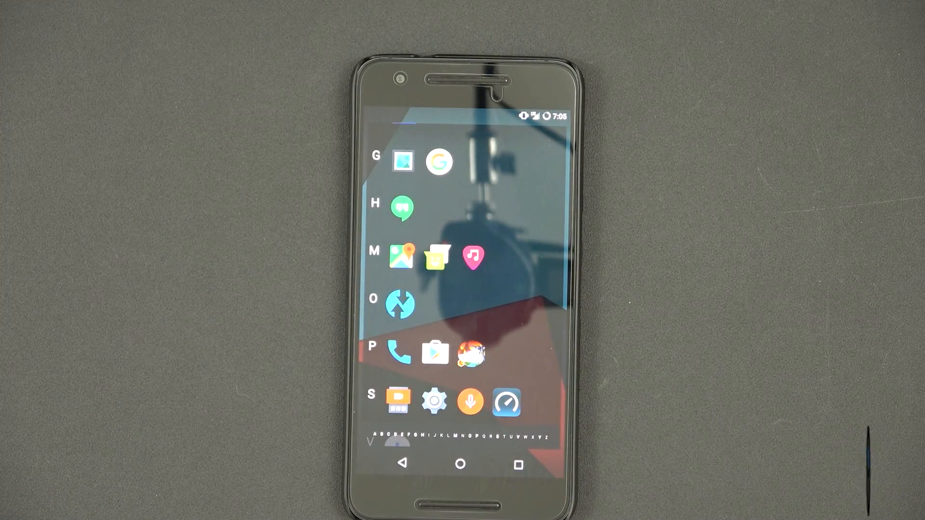
- In Developer options, view the Root access choices and cancel, leaving it Disabled
click(399, 305)
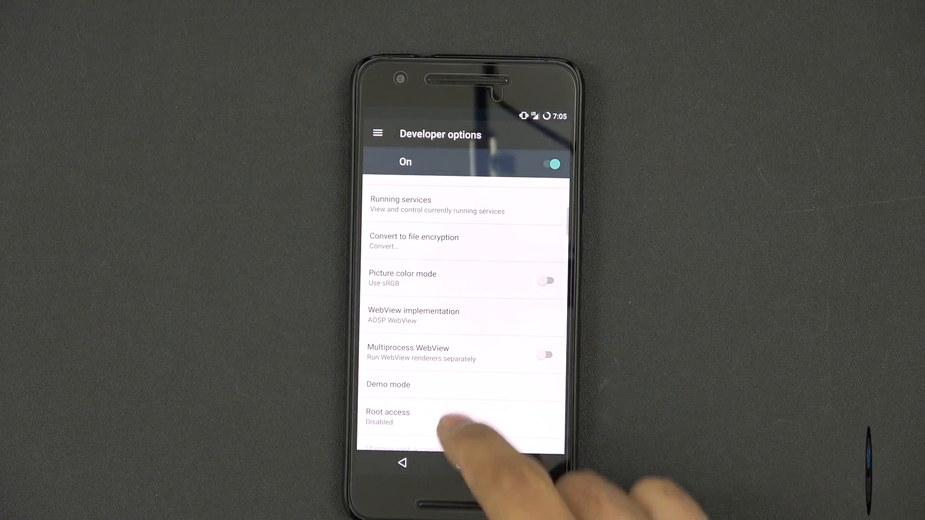
scroll(down, 3)
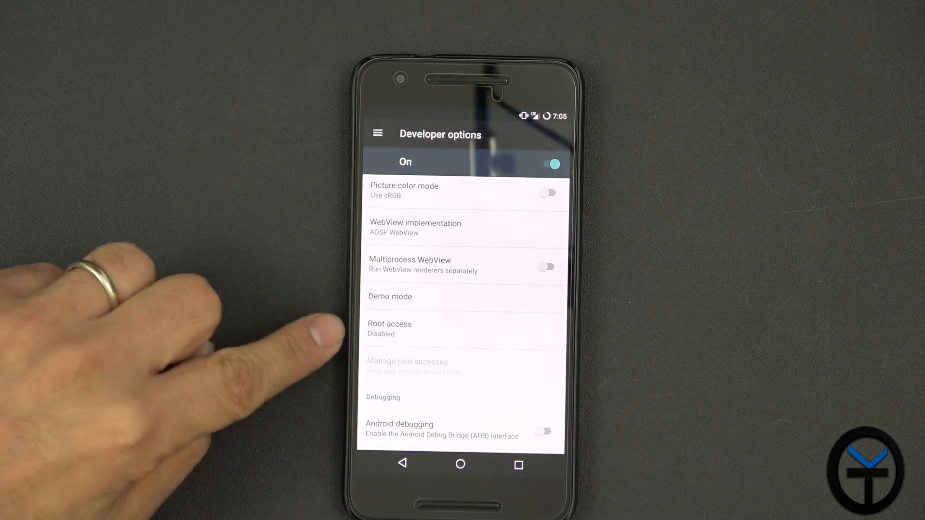
click(389, 329)
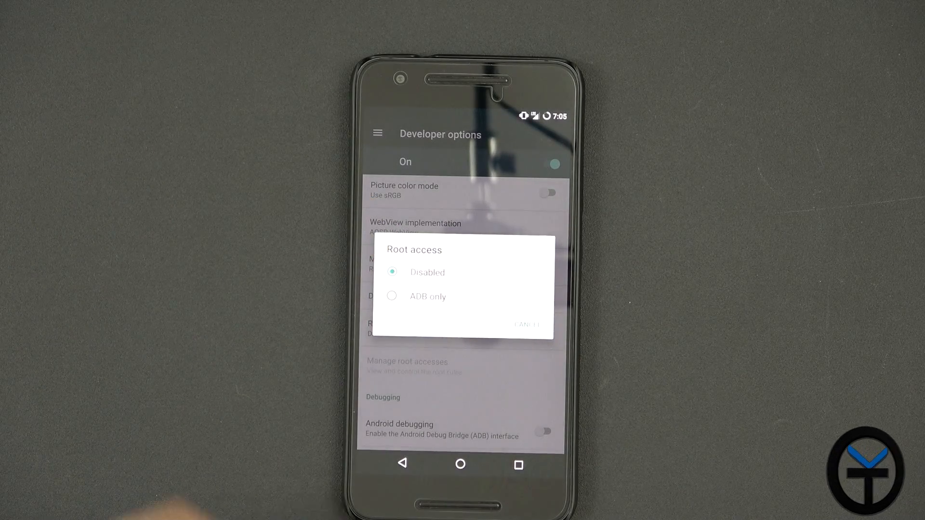
click(523, 325)
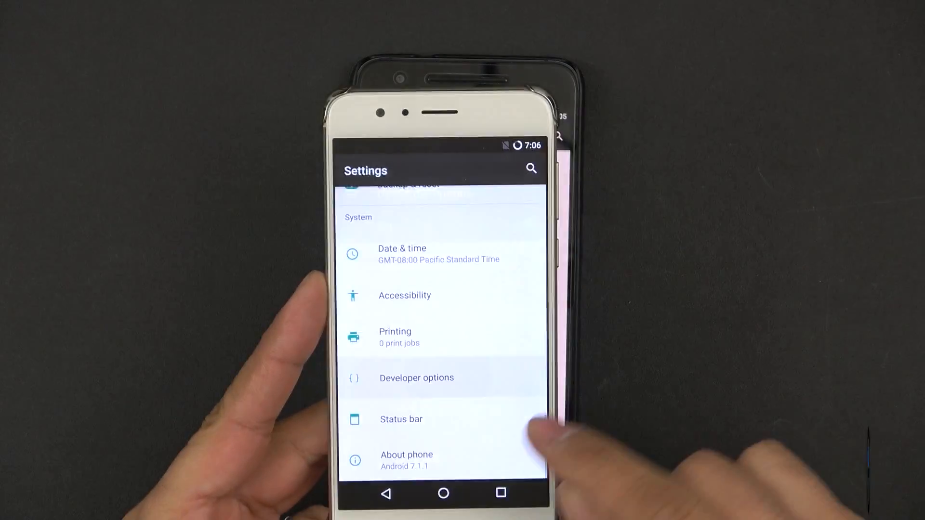
- On the Honor 8, view Developer options' Root access choices, currently set to Apps only
click(416, 378)
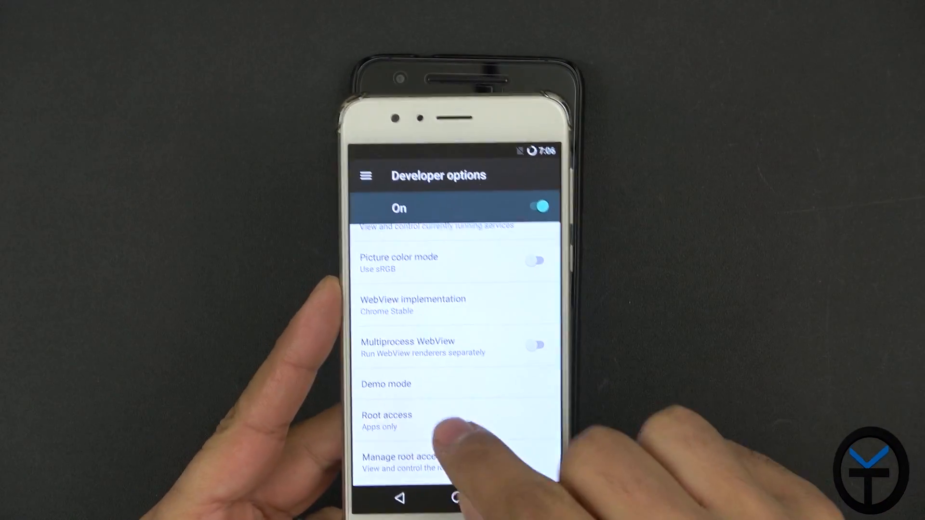
click(387, 418)
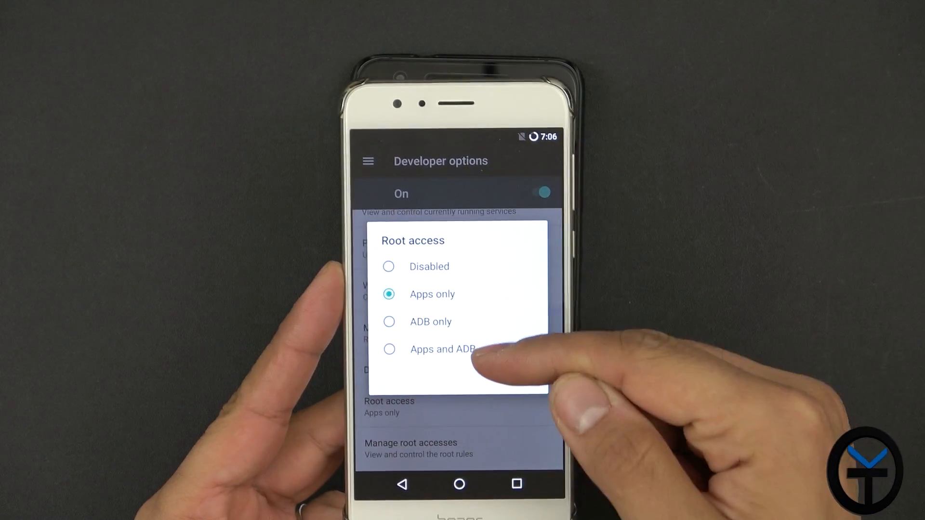